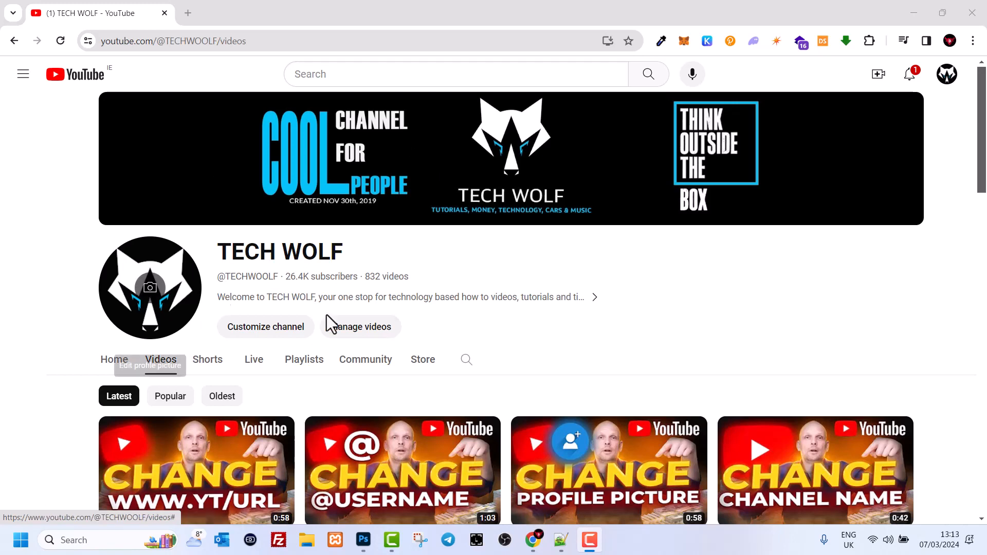
mouse_move(946, 87)
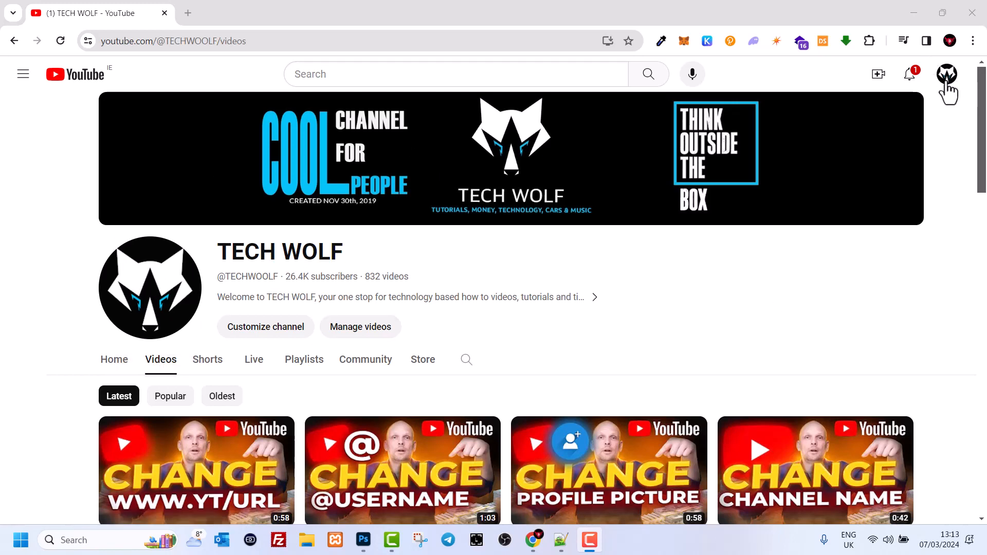
Step: From the channel's account menu, open a new tab and go to Manage your Google Account
left_click(947, 74)
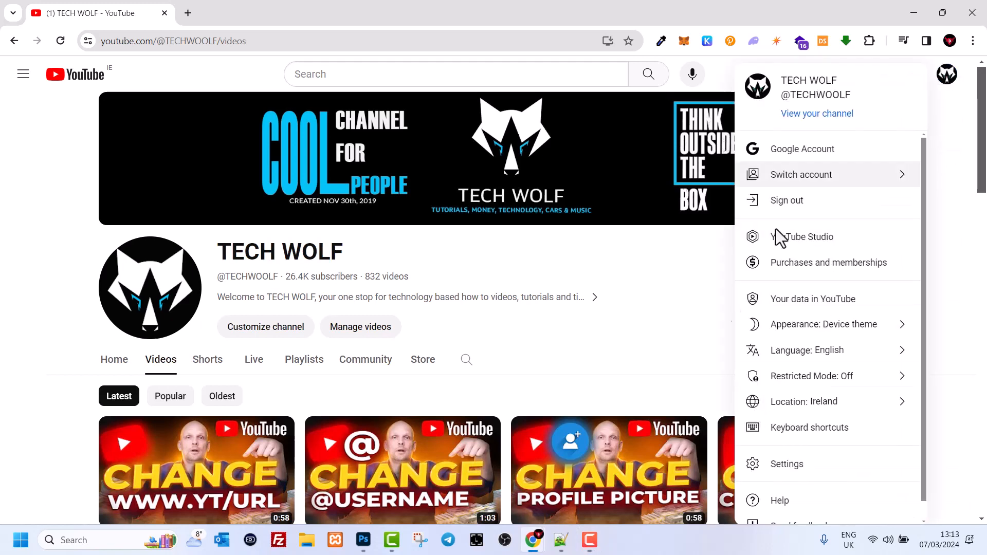
mouse_move(710, 247)
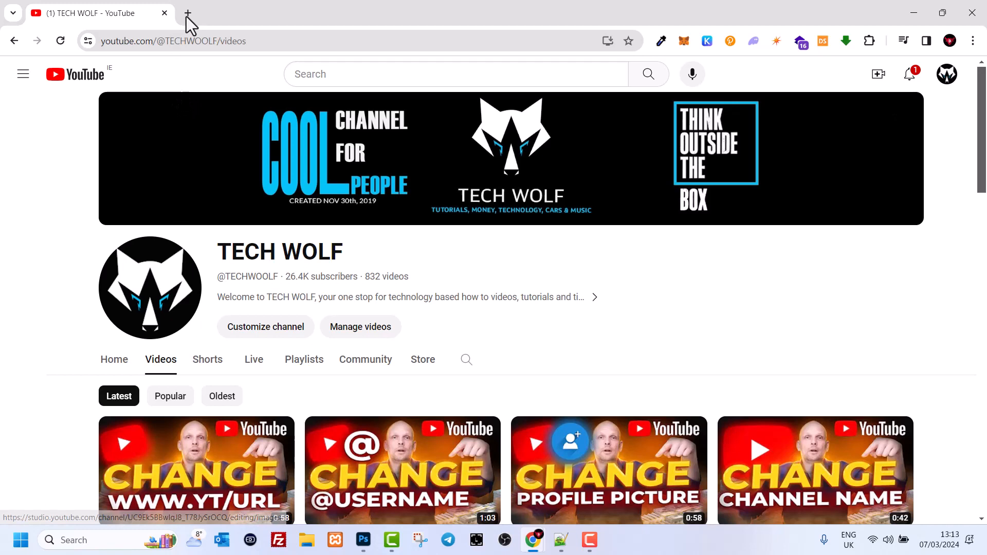
left_click(186, 12)
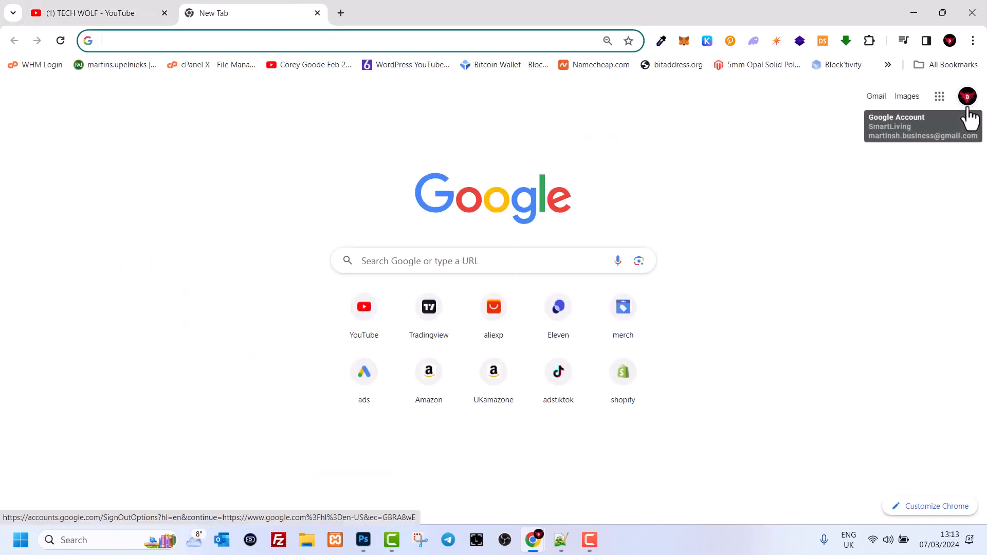
left_click(967, 96)
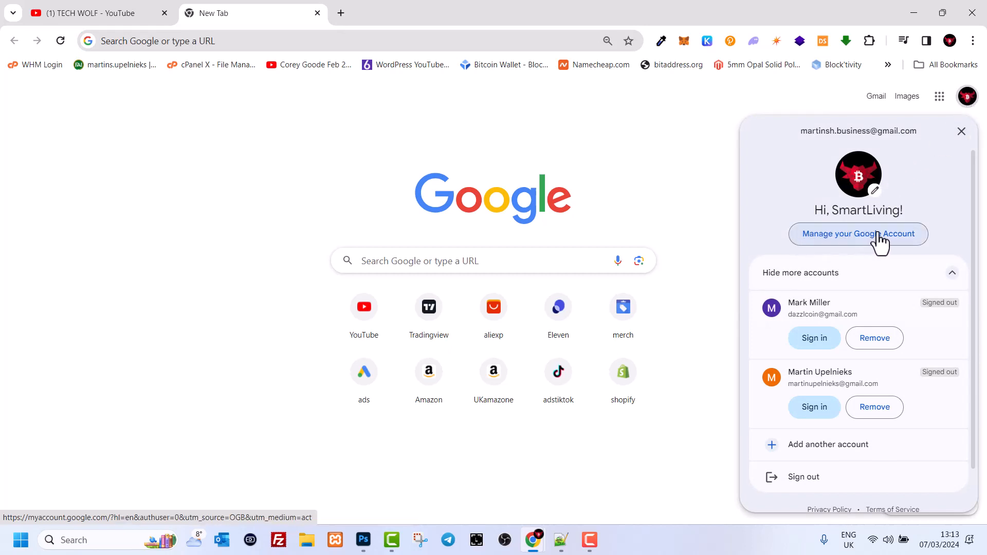
mouse_move(878, 241)
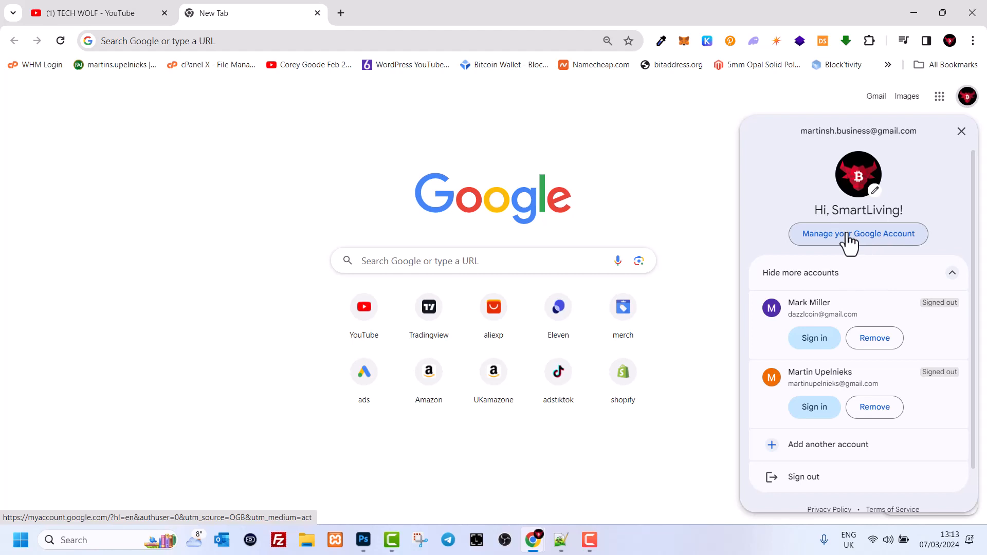
left_click(858, 234)
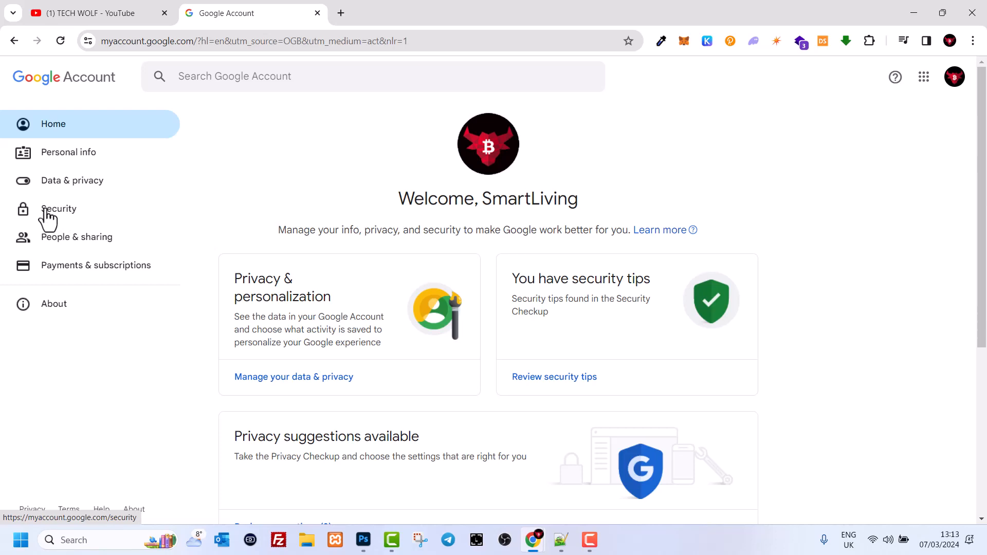
Step: Open the Security section and scroll down to the sign-in methods
left_click(59, 208)
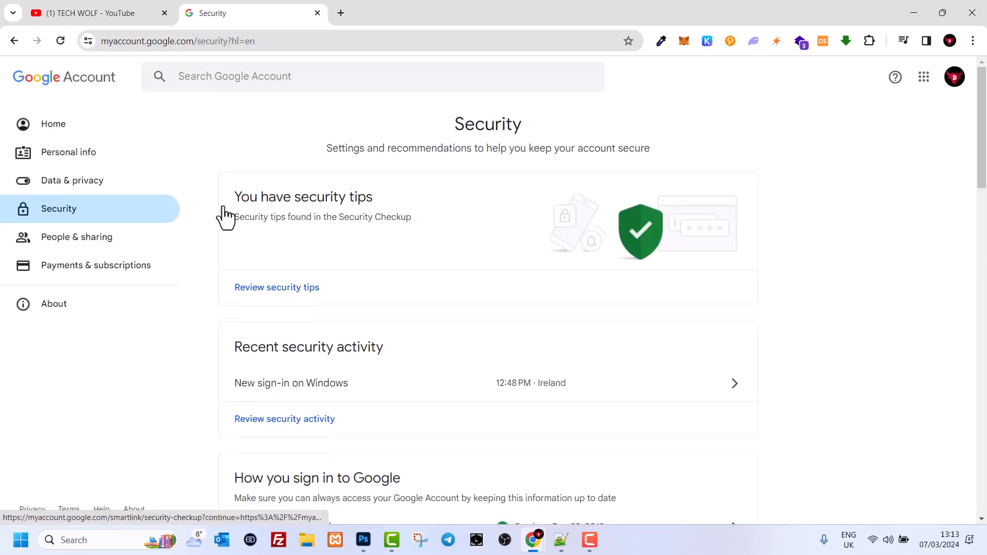
scroll("down", 3)
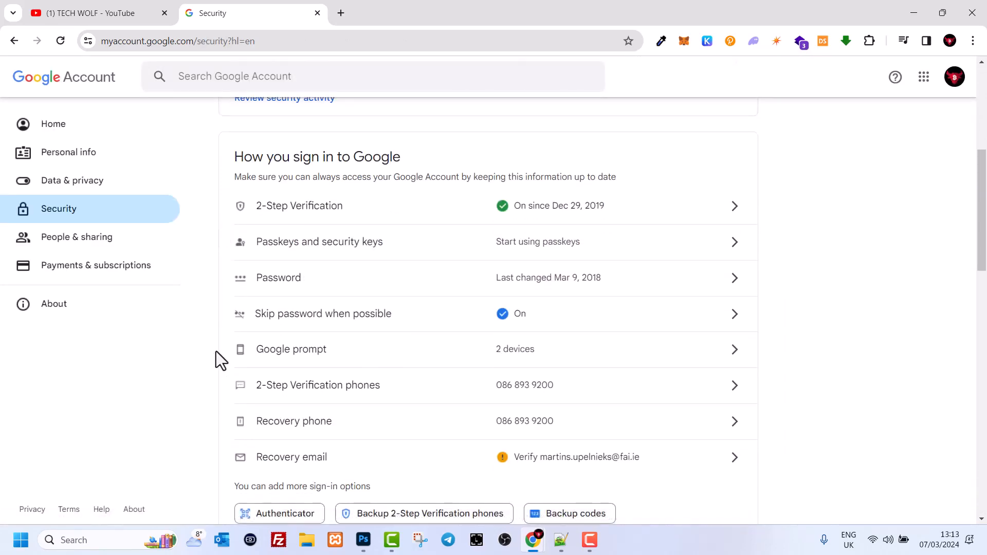
mouse_move(740, 283)
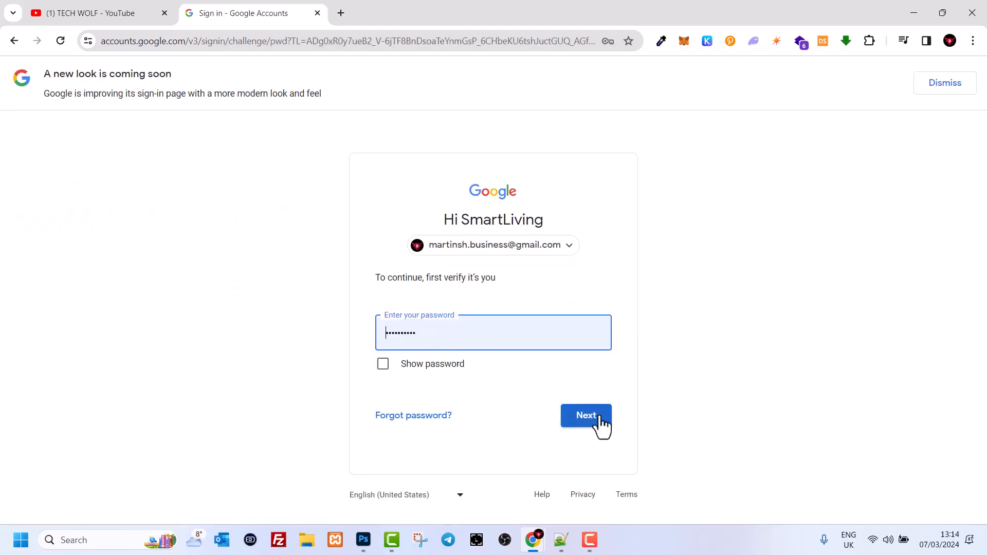
Step: Confirm identity with the current password to reach the new-password fields
left_click(585, 415)
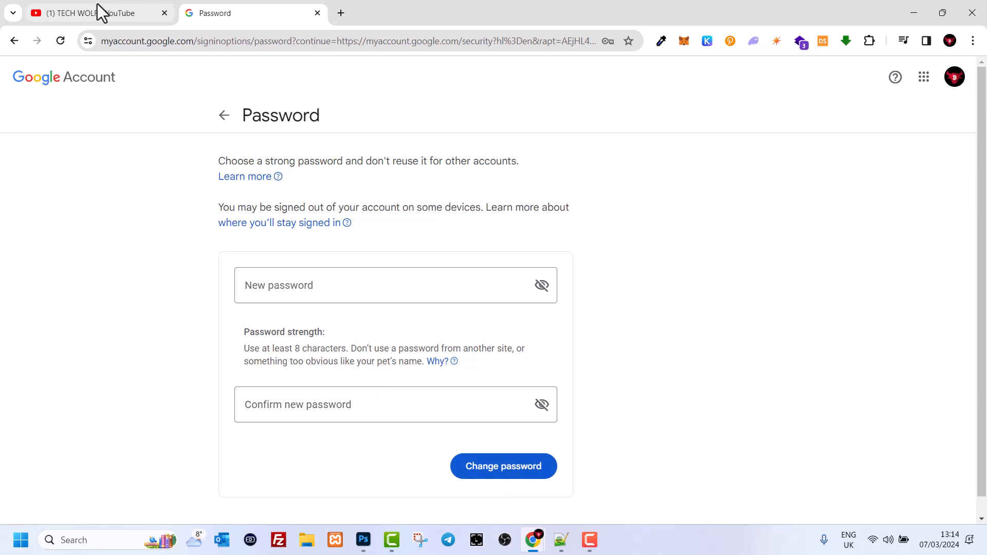
Step: Switch back to the TECH WOLF - YouTube tab
left_click(94, 12)
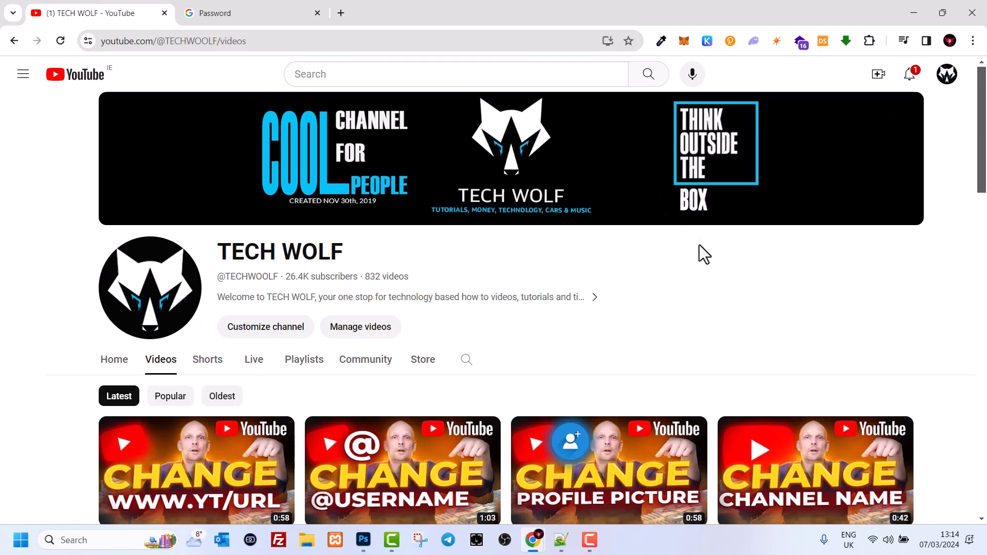
mouse_move(860, 274)
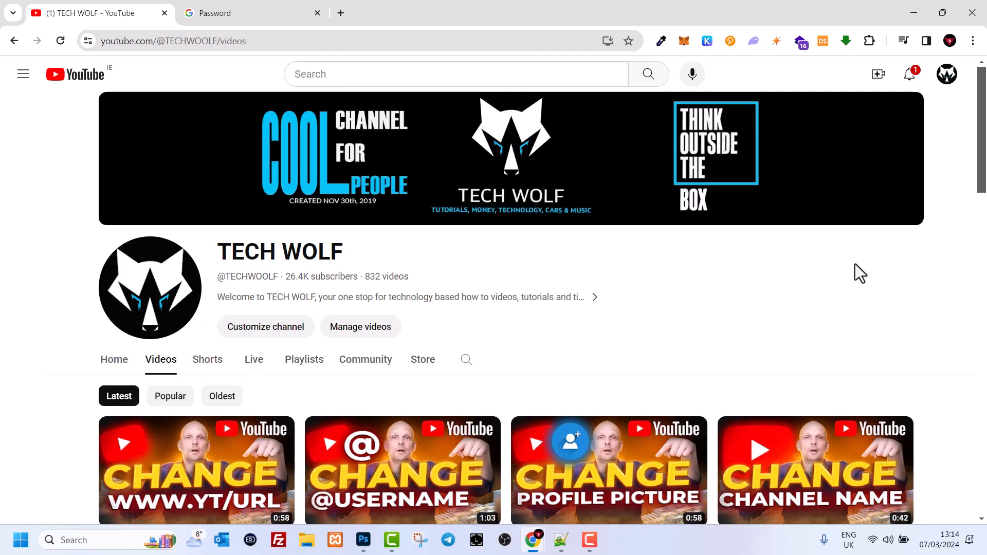